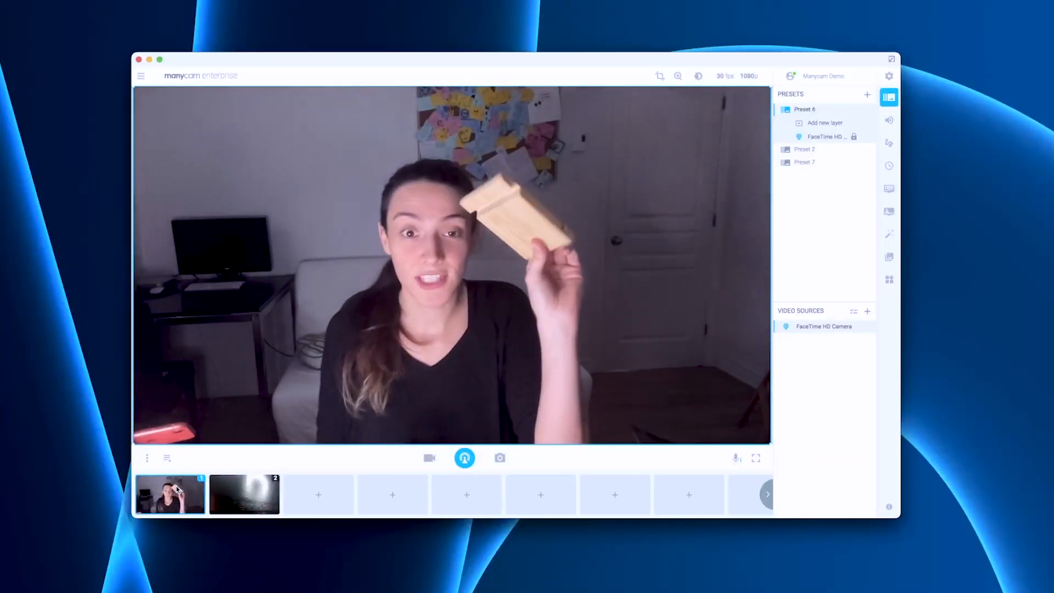
# - Assign the FaceTime HD Camera as the video source of the empty first preset
pyautogui.click(244, 494)
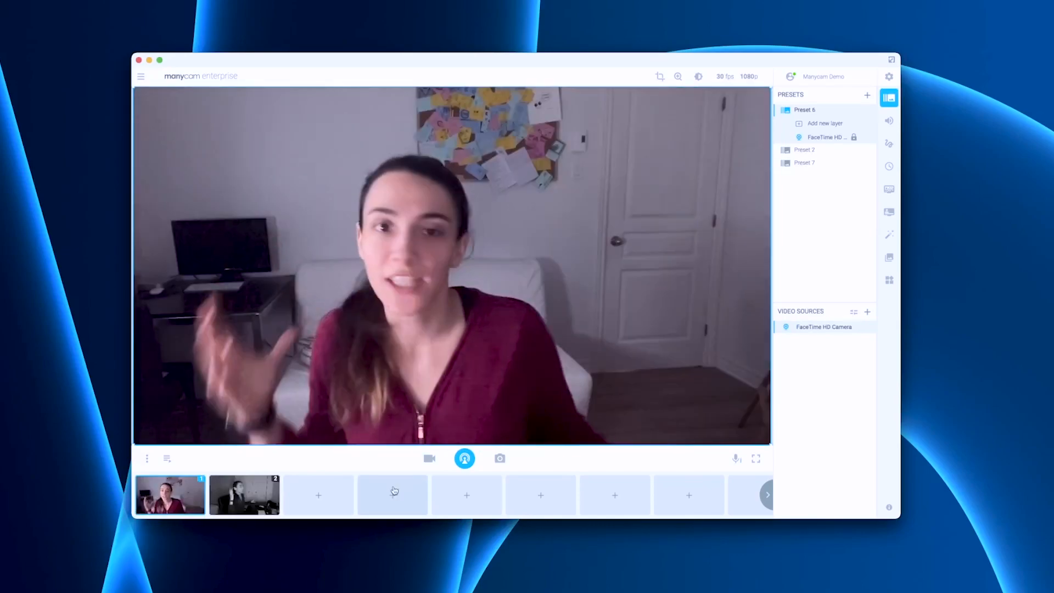
pyautogui.click(243, 495)
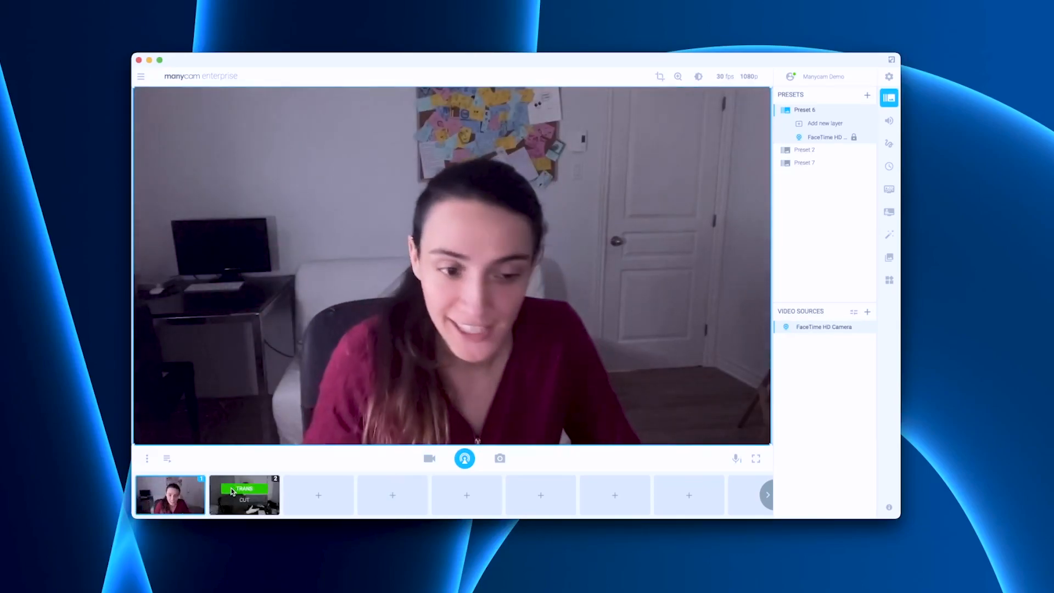
pyautogui.click(244, 495)
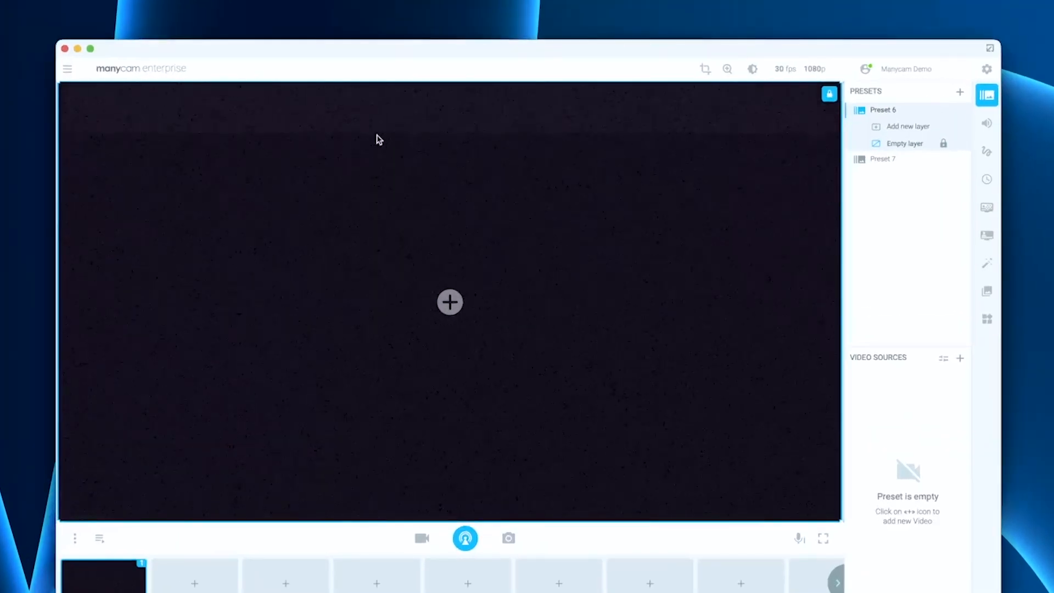
pyautogui.click(449, 301)
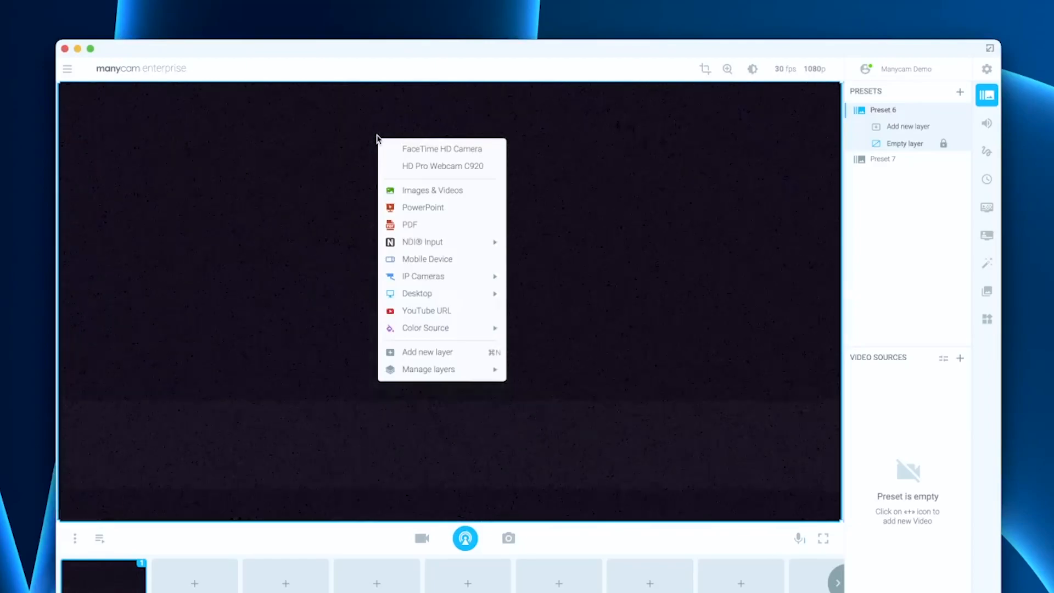
pyautogui.click(443, 149)
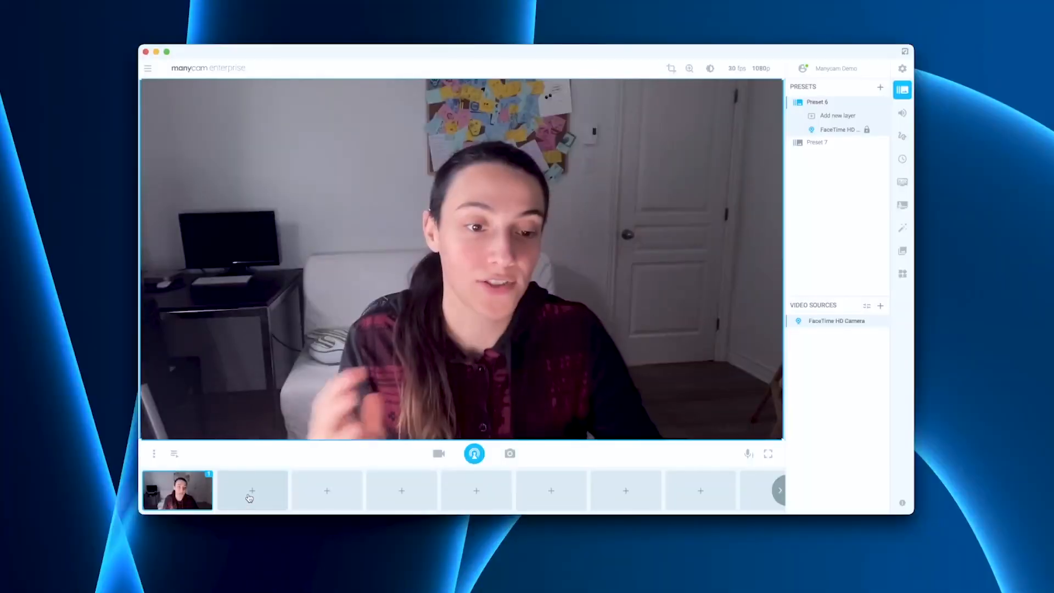
# - Create Preset 2 using the external HD Pro Webcam C920 as its source
pyautogui.click(252, 490)
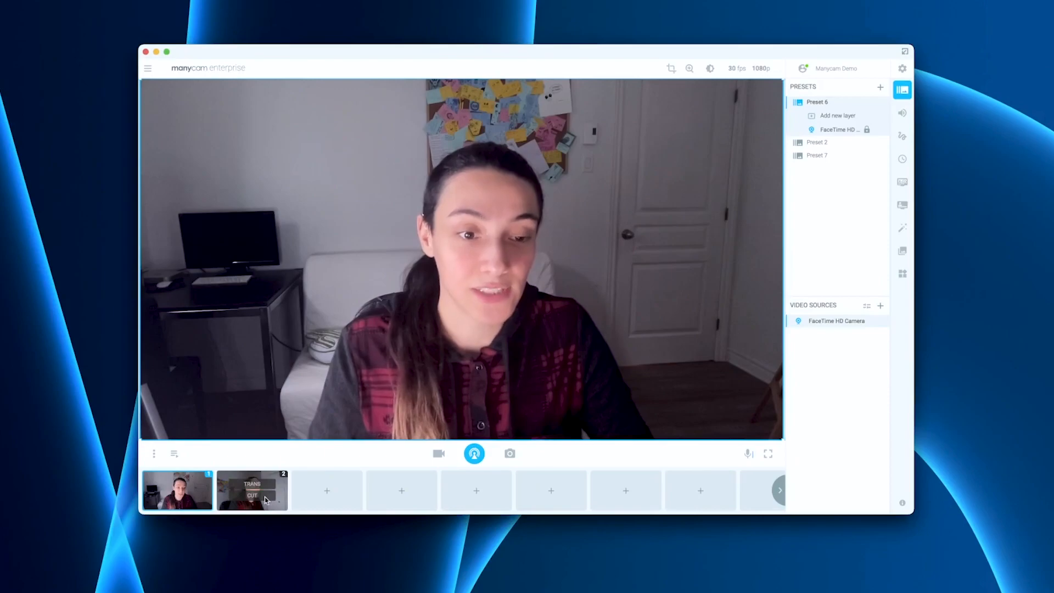
pyautogui.click(252, 490)
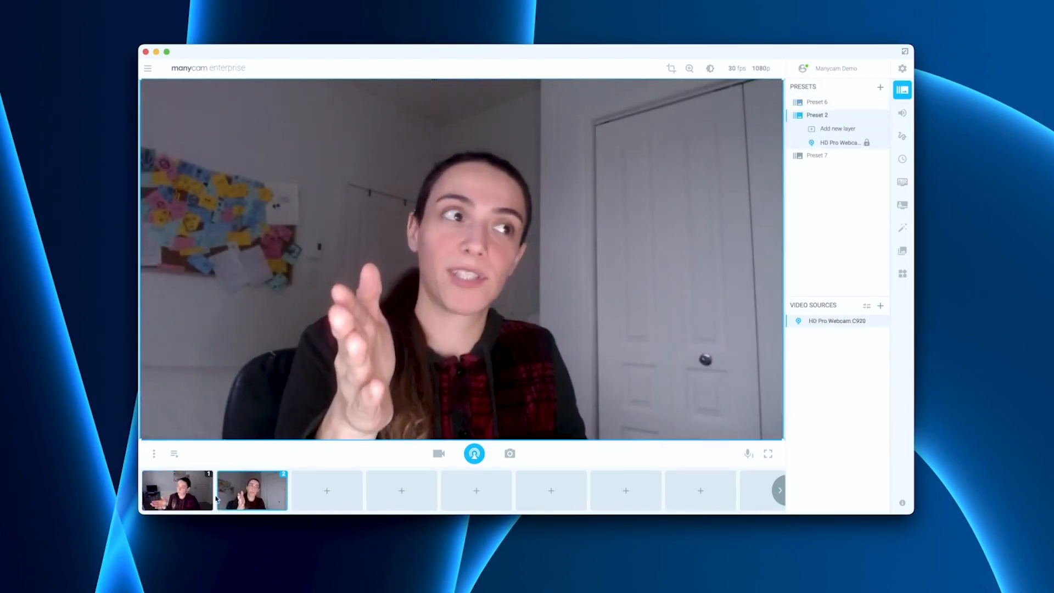
pyautogui.click(817, 101)
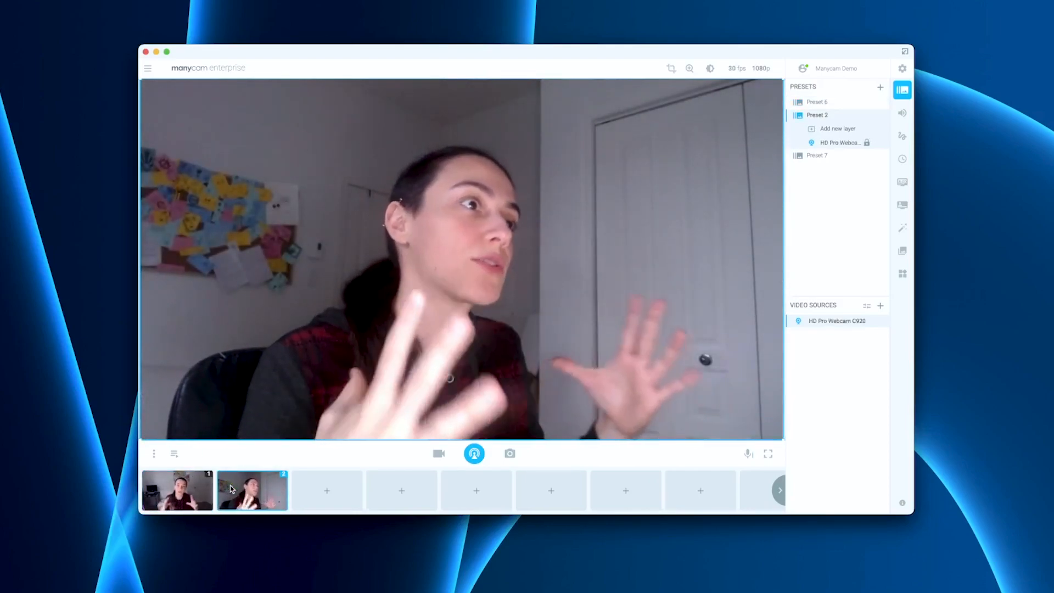
# - Switch between the built-in camera preset and the external webcam preset to compare feeds
pyautogui.click(177, 491)
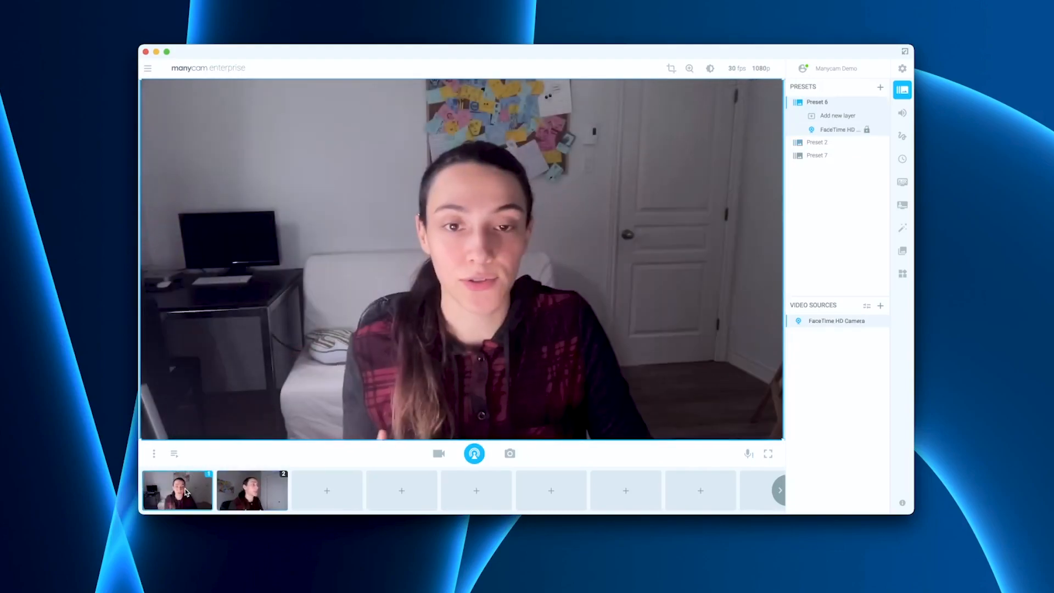
pyautogui.click(253, 489)
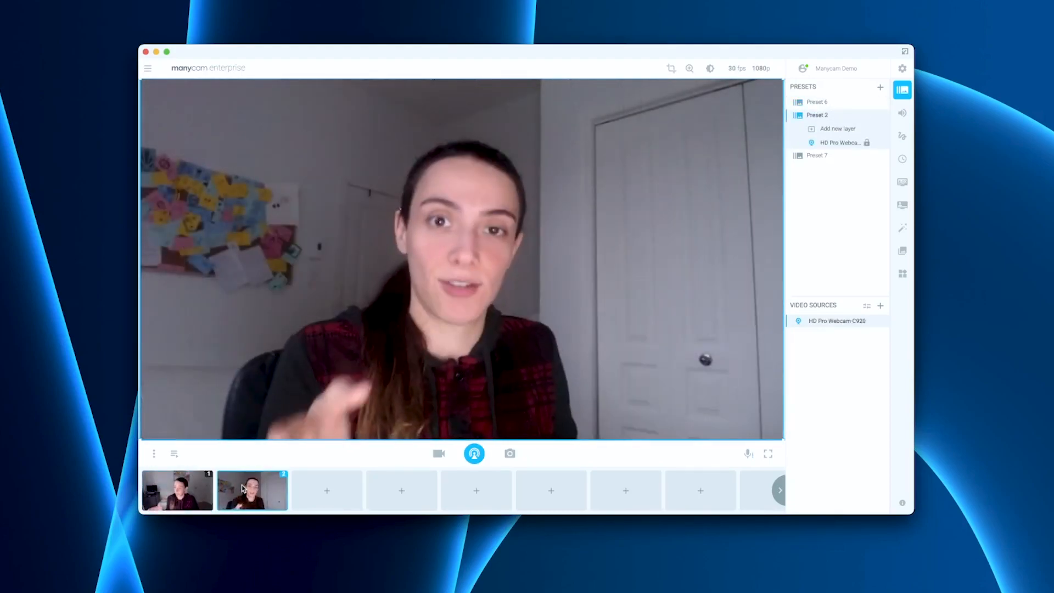
pyautogui.click(816, 101)
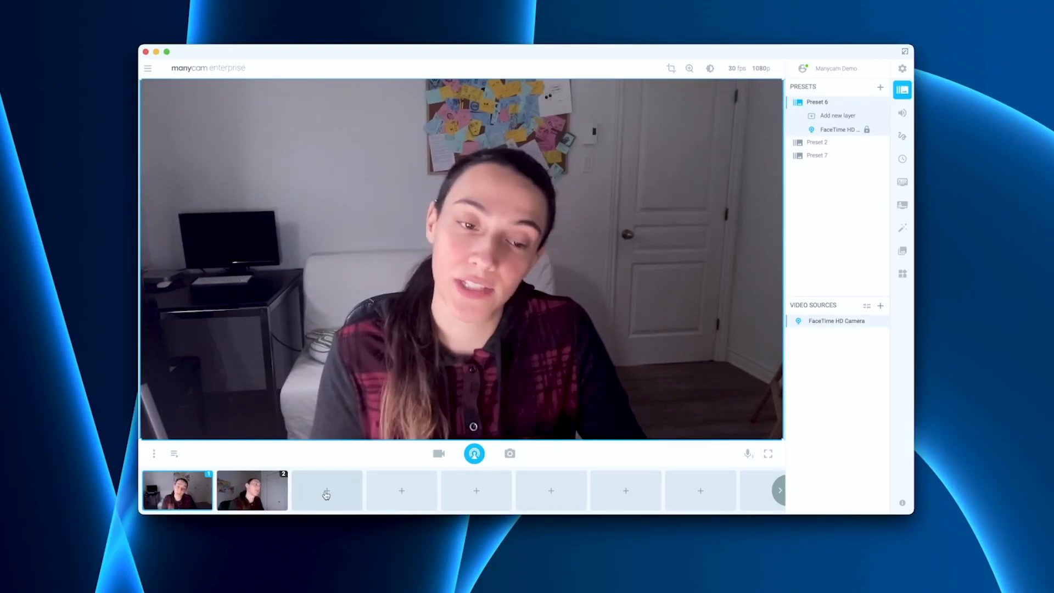
# - Create a third preset with Mobile Device as source and request a connection to the iPhone
pyautogui.click(327, 490)
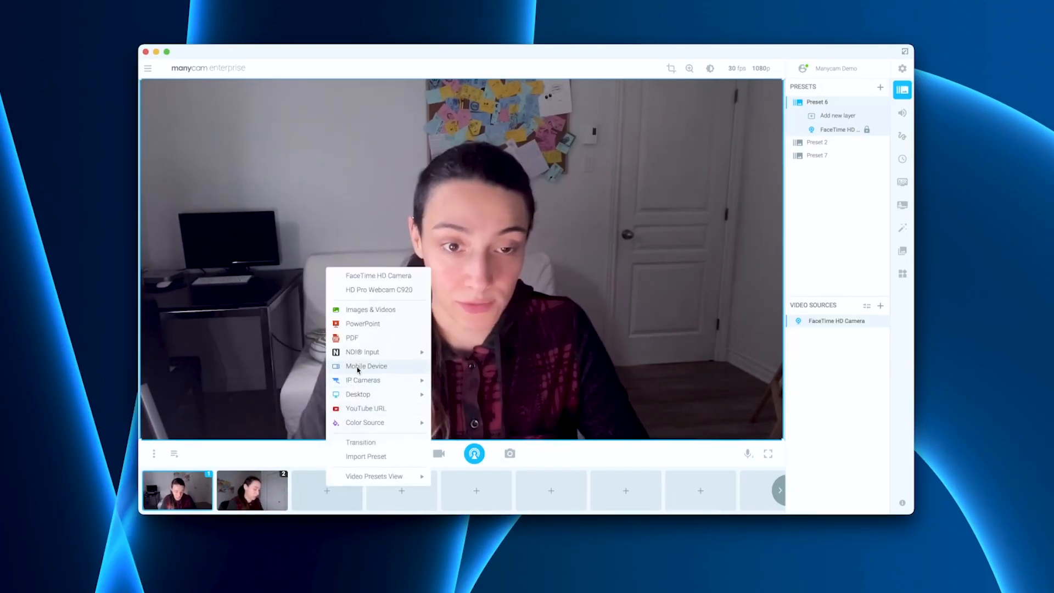
pyautogui.click(367, 365)
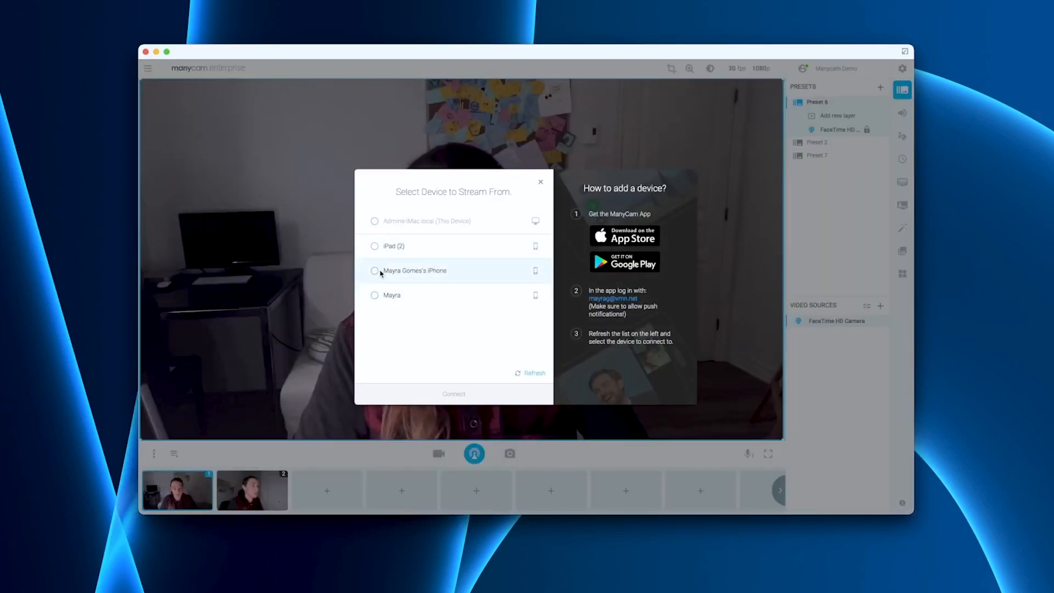
pyautogui.click(374, 270)
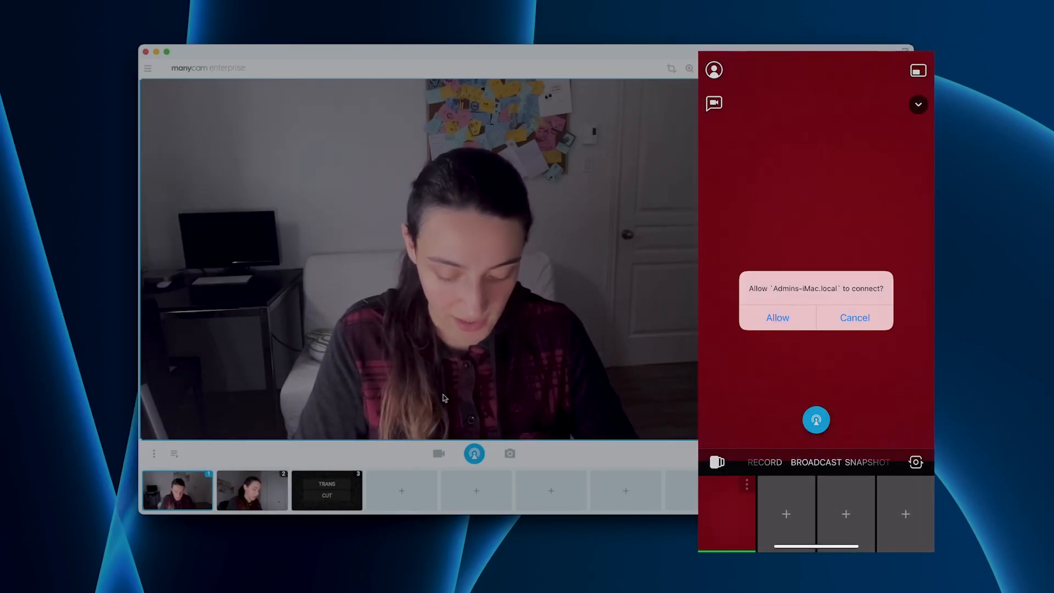
# - Allow the connection on the phone and show the iPhone camera live in Preset 3
pyautogui.click(778, 317)
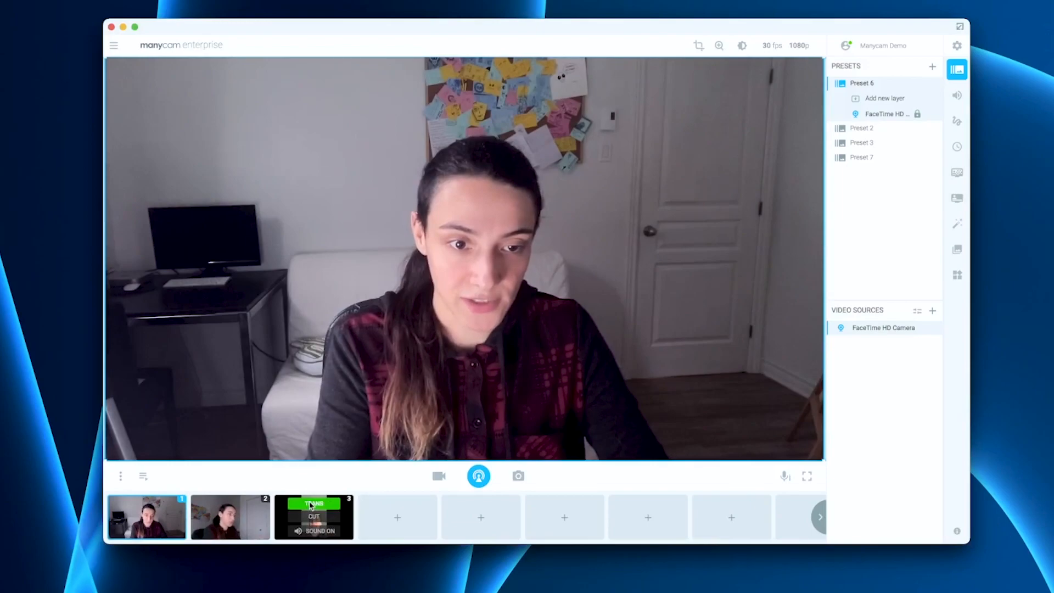
pyautogui.click(313, 516)
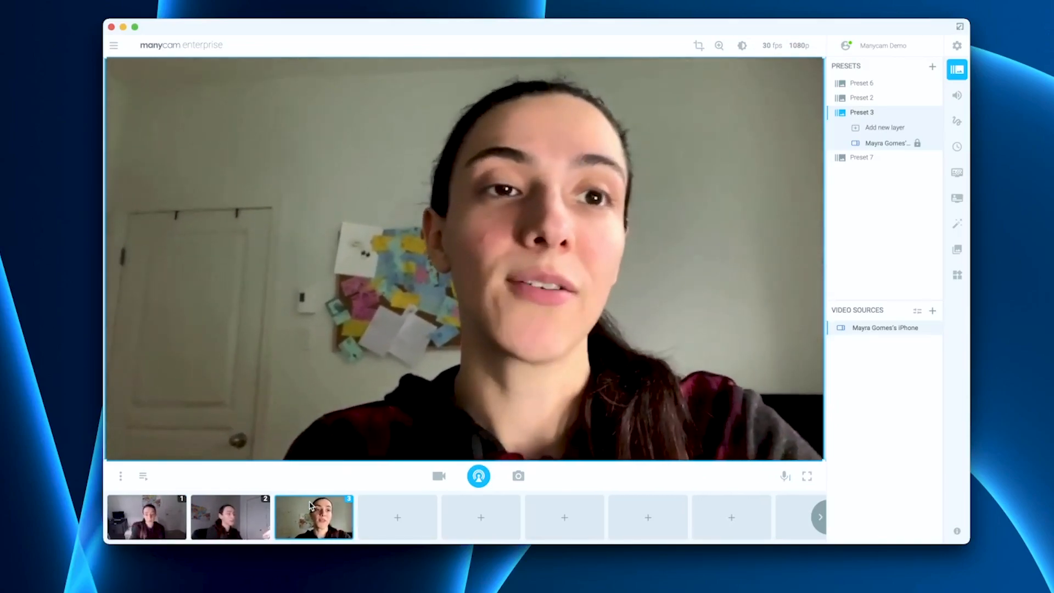
pyautogui.click(313, 517)
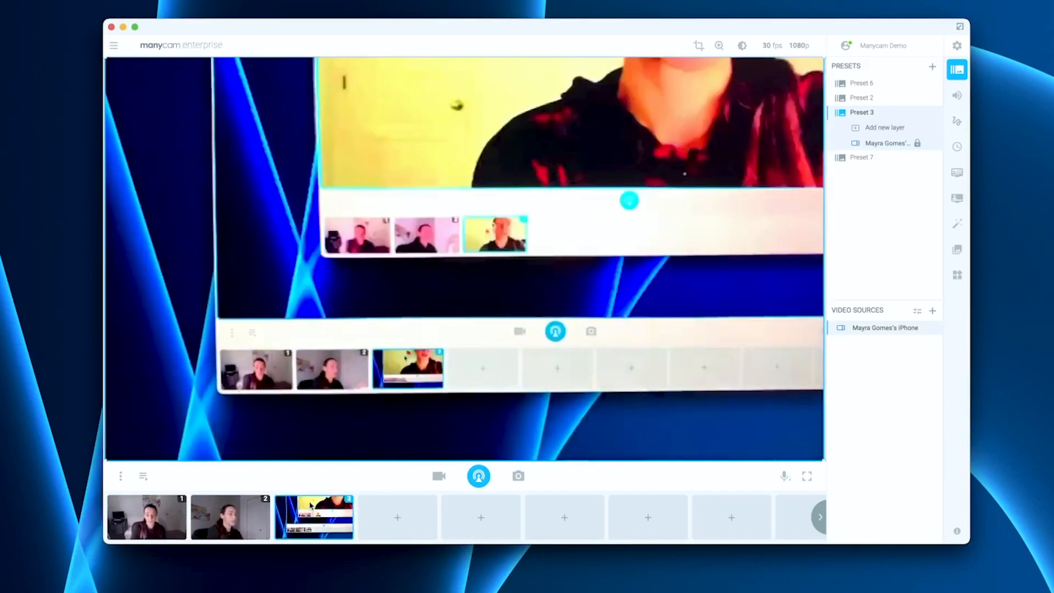
pyautogui.click(313, 518)
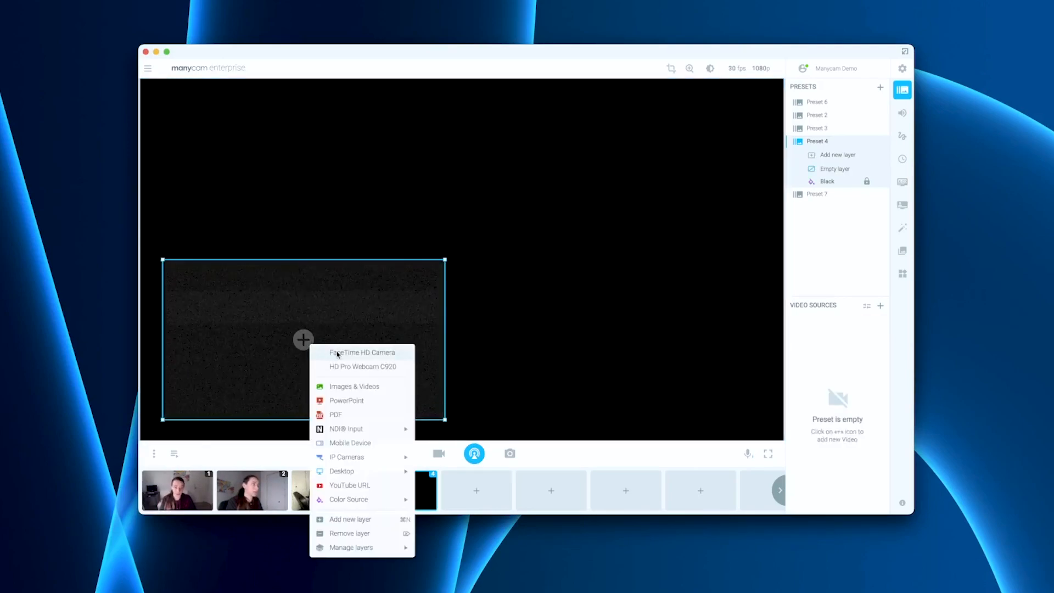
# - Fill Preset 4 with FaceTime HD Camera on the left and HD Pro Webcam C920 on the right
pyautogui.click(361, 352)
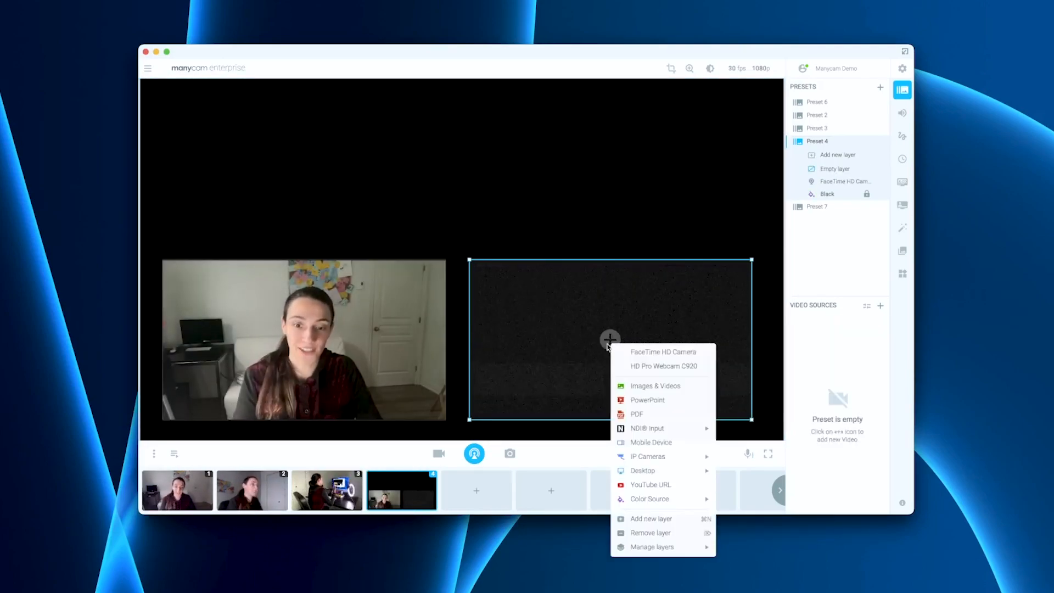
pyautogui.click(663, 366)
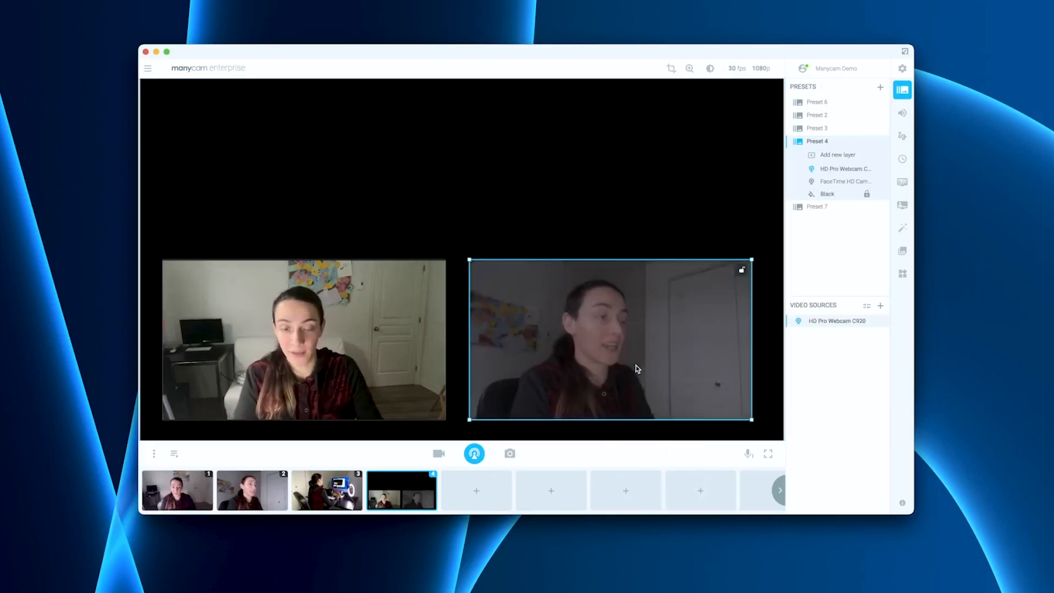